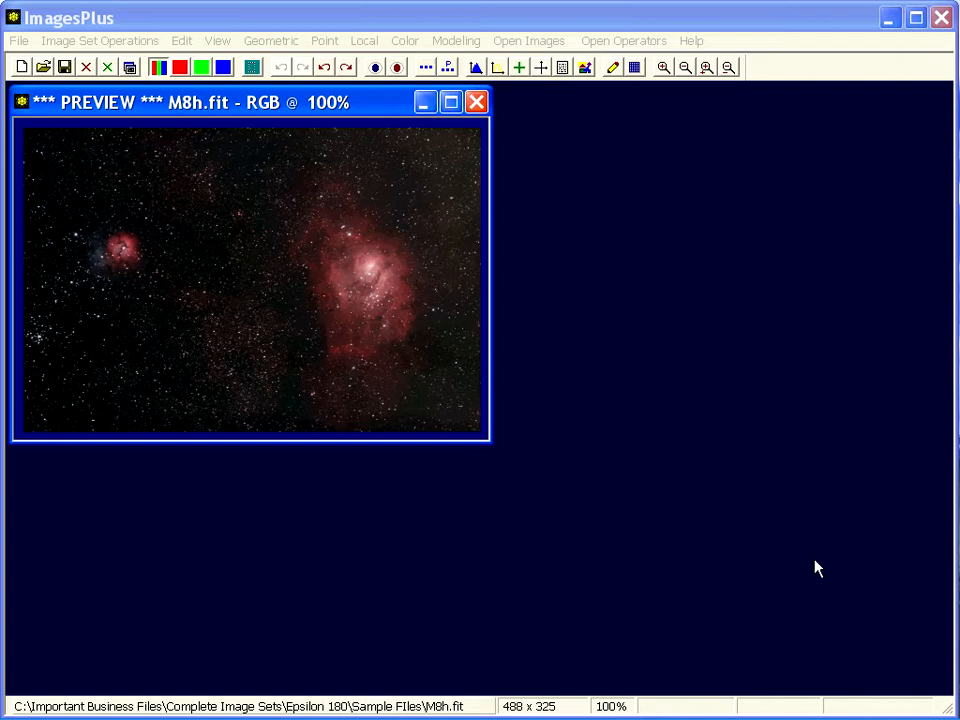
# Open the Geometric Transform window for M8h.fit from the Geometric menu's Transforms entry
pyautogui.click(270, 40)
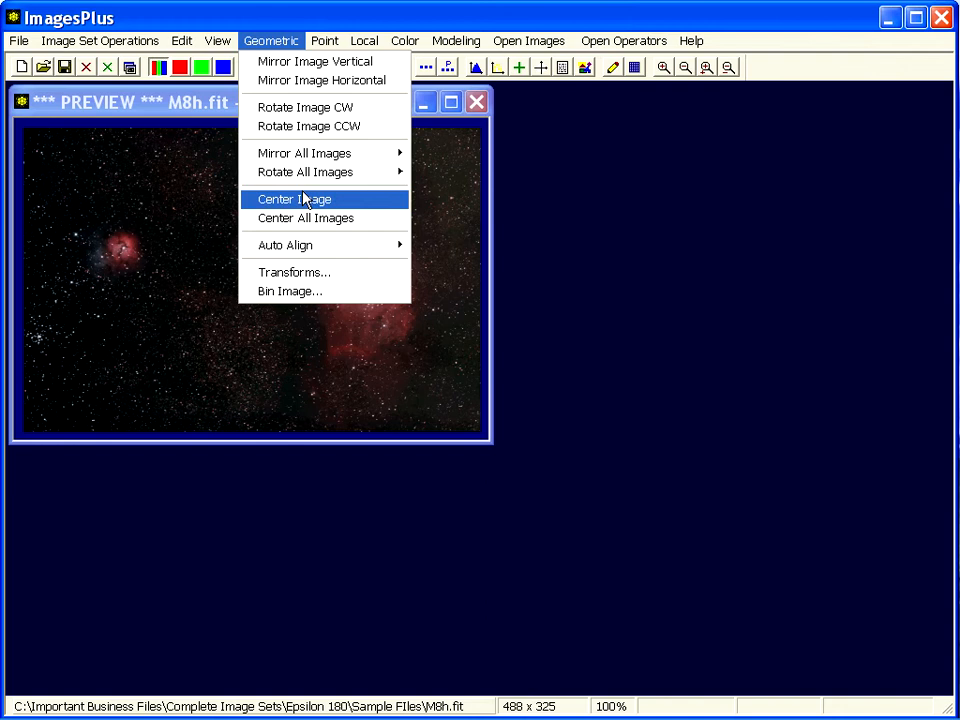
pyautogui.click(294, 272)
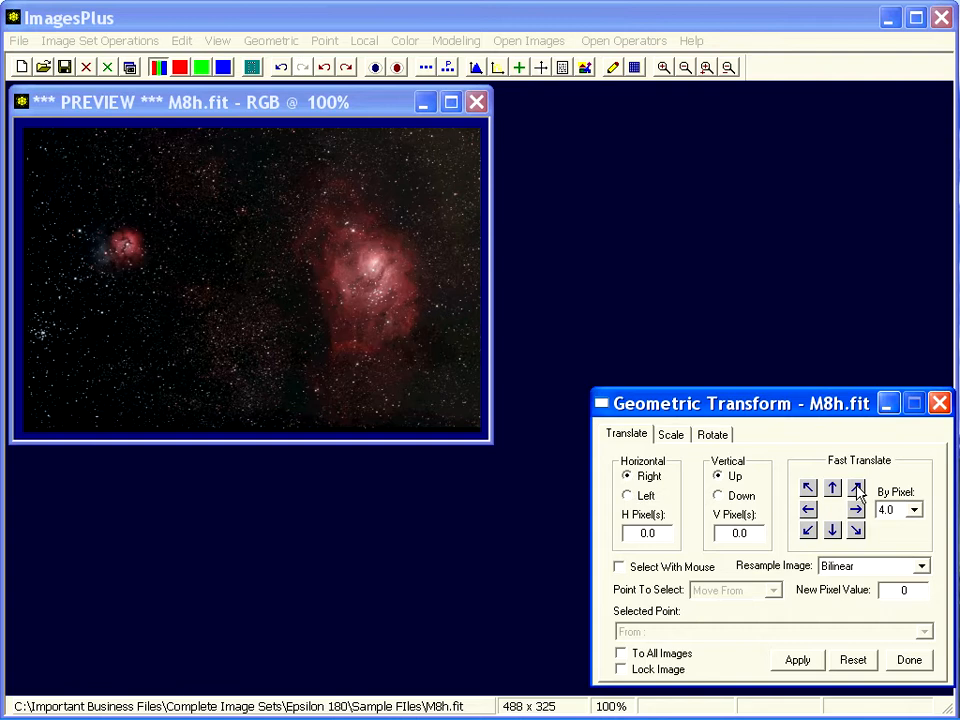
# Nudge M8h diagonally with the 4-pixel Fast Translate arrow and review the By Pixel step sizes
pyautogui.click(911, 510)
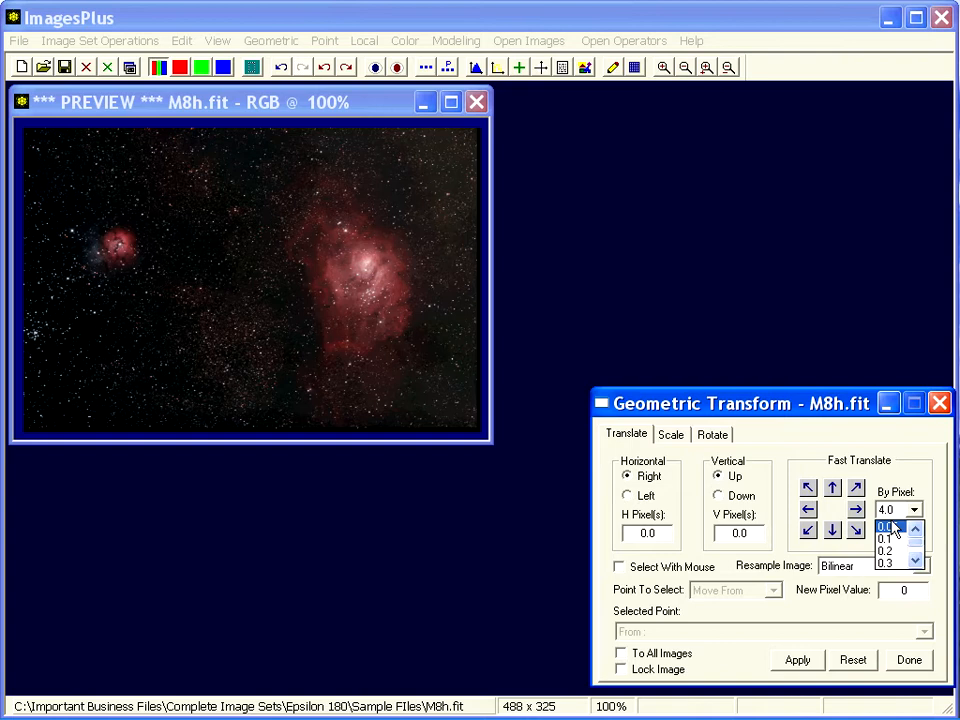
pyautogui.click(911, 510)
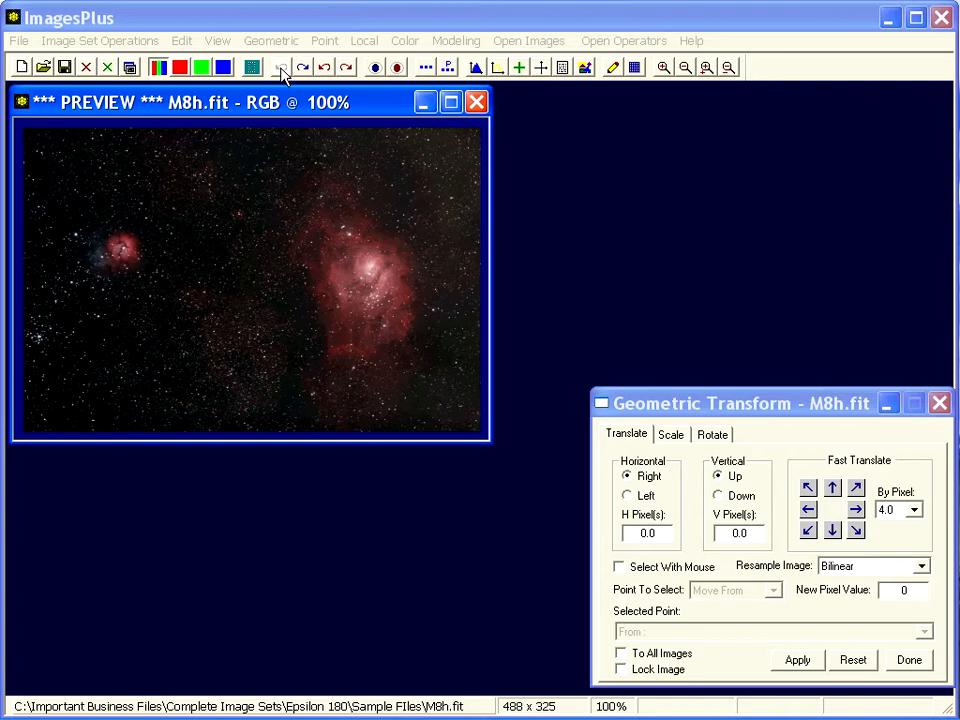
# Undo the nudge, then pick mouse destination points and apply a 171 × 84 pixel shift
pyautogui.click(619, 566)
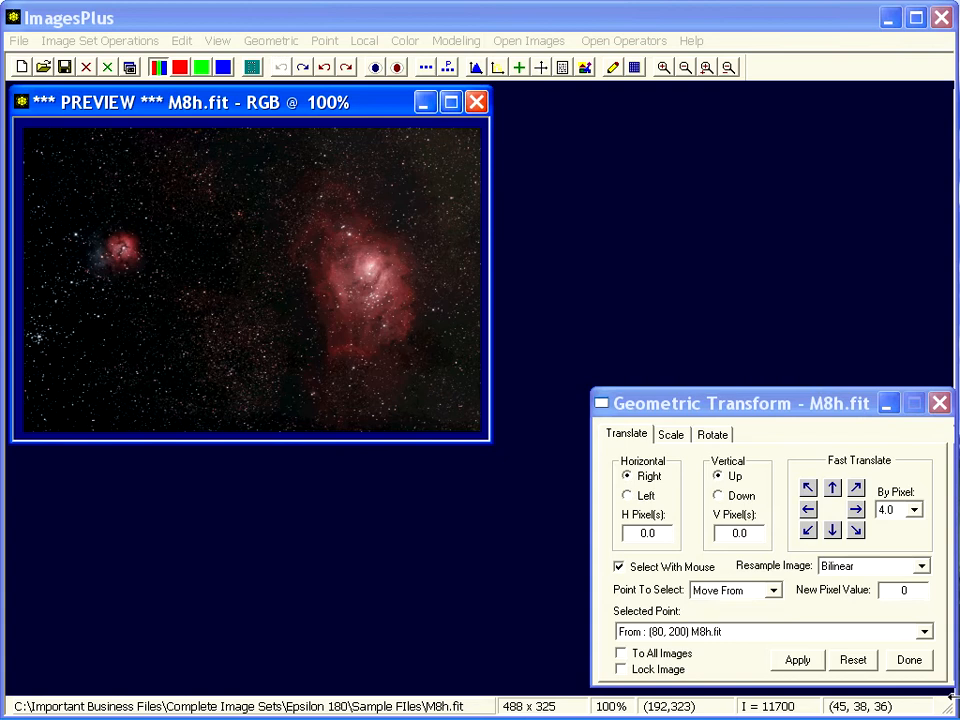
pyautogui.click(735, 589)
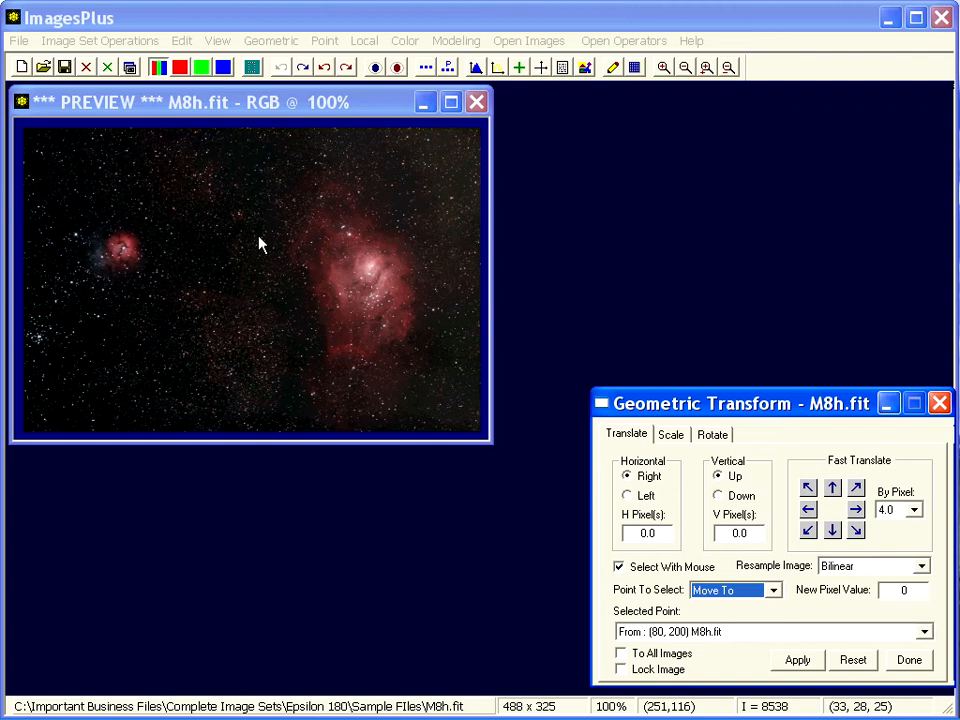
pyautogui.click(797, 660)
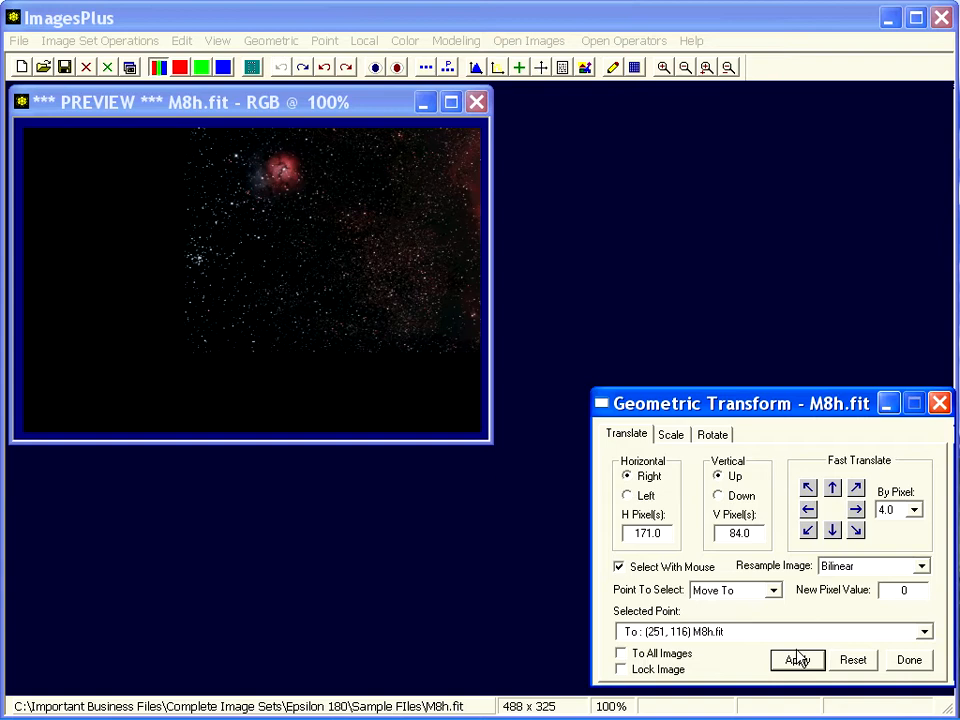
pyautogui.click(797, 659)
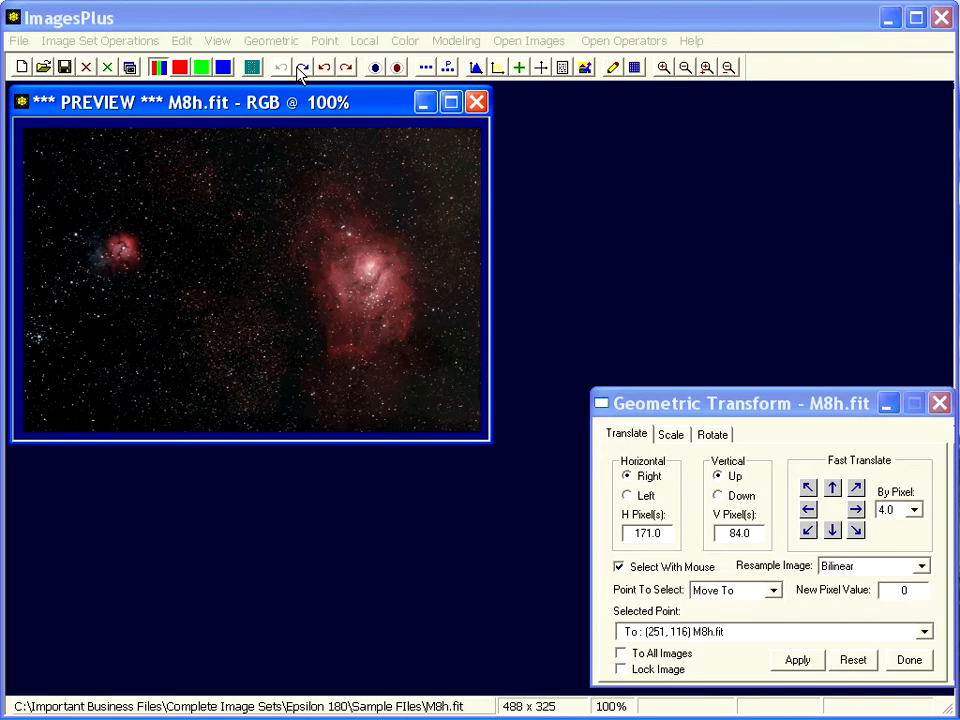
# Revert the shift, then scale M8h by 2 to 976 × 650 and by 0.5 to 488 × 325
pyautogui.click(670, 434)
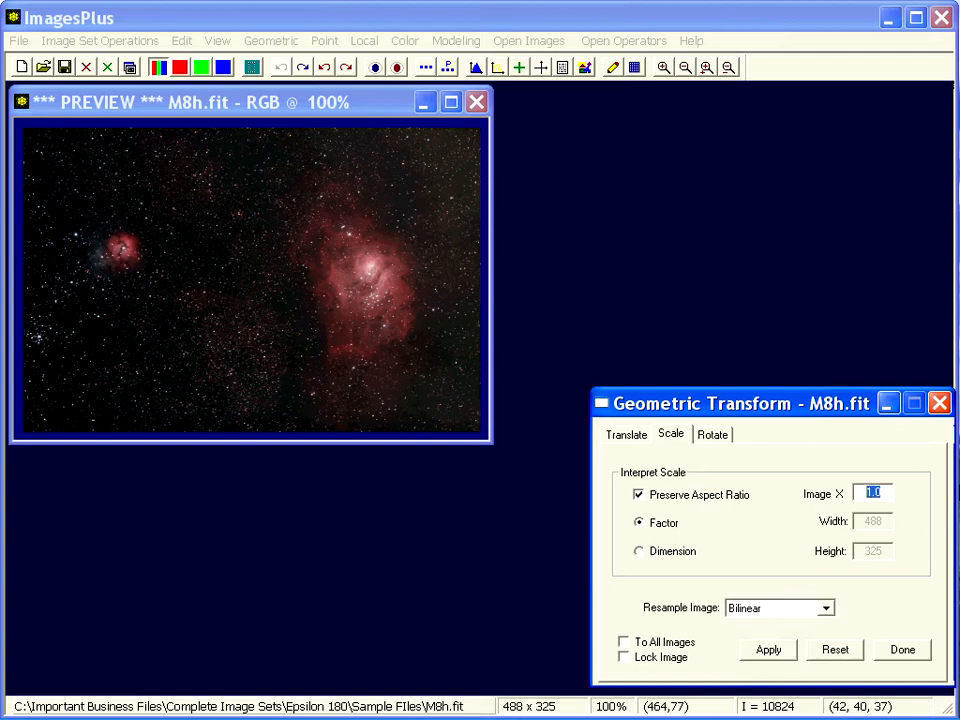
pyautogui.click(767, 649)
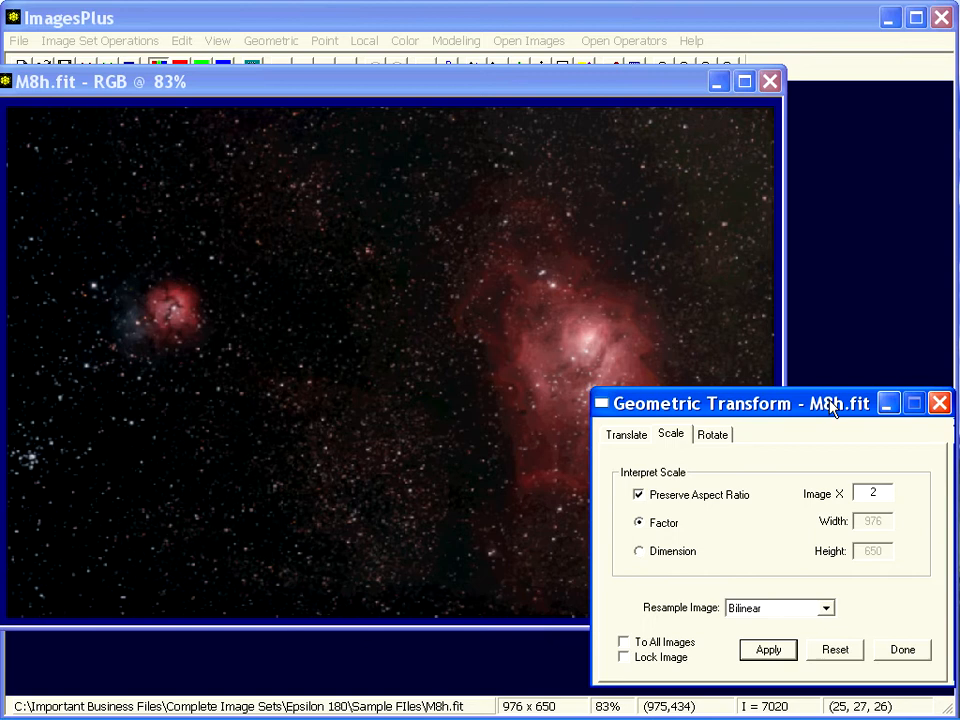
pyautogui.moveTo(750, 458)
pyautogui.write('.5')
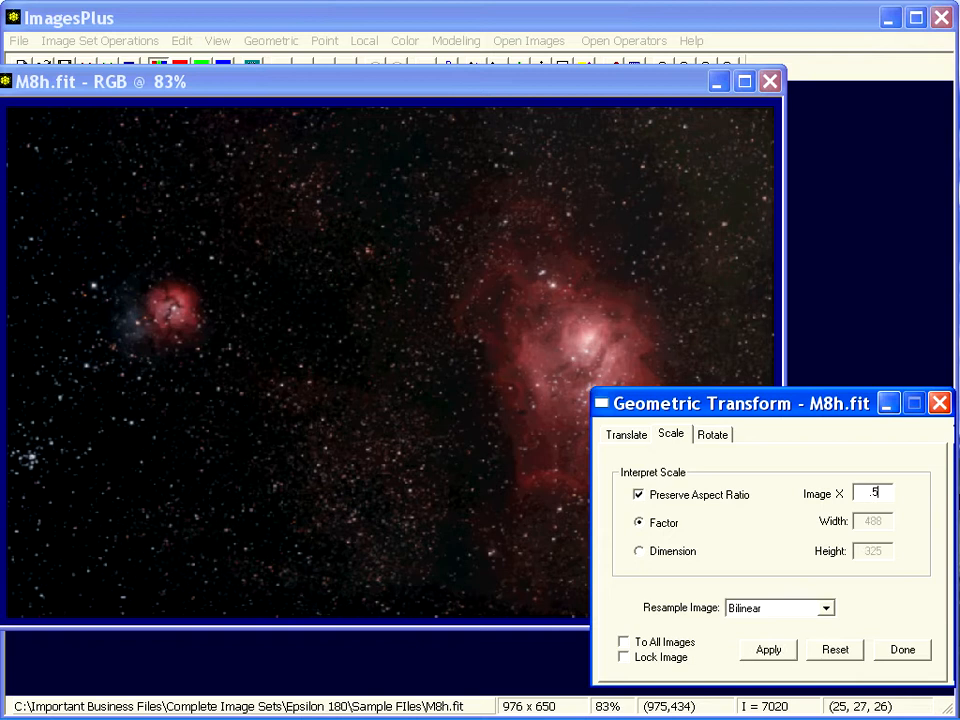
pyautogui.click(767, 649)
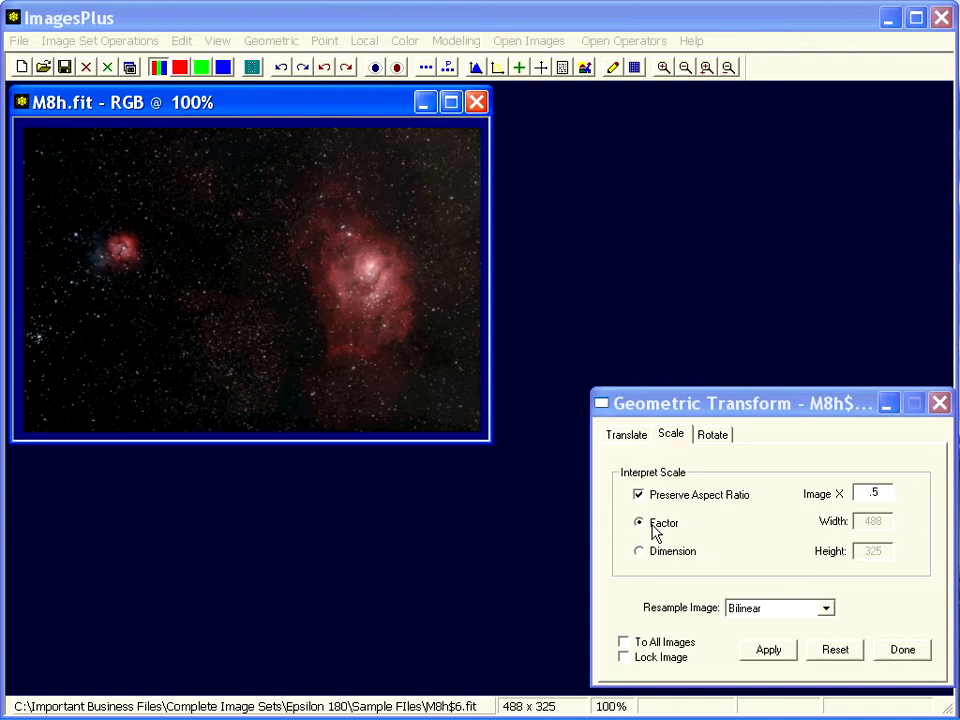
pyautogui.click(872, 491)
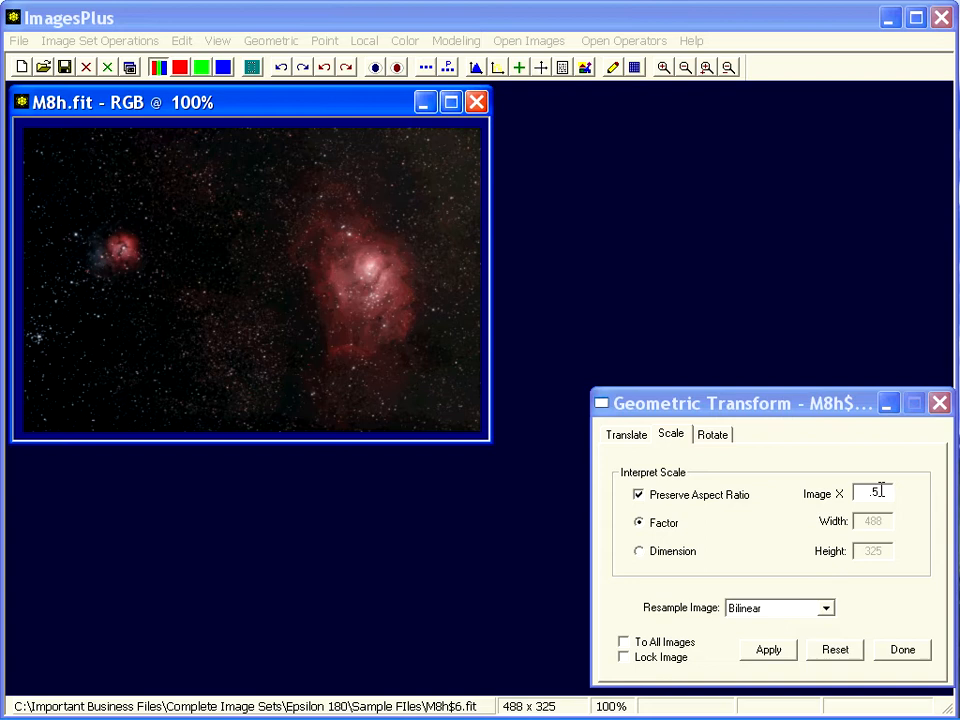
pyautogui.click(639, 551)
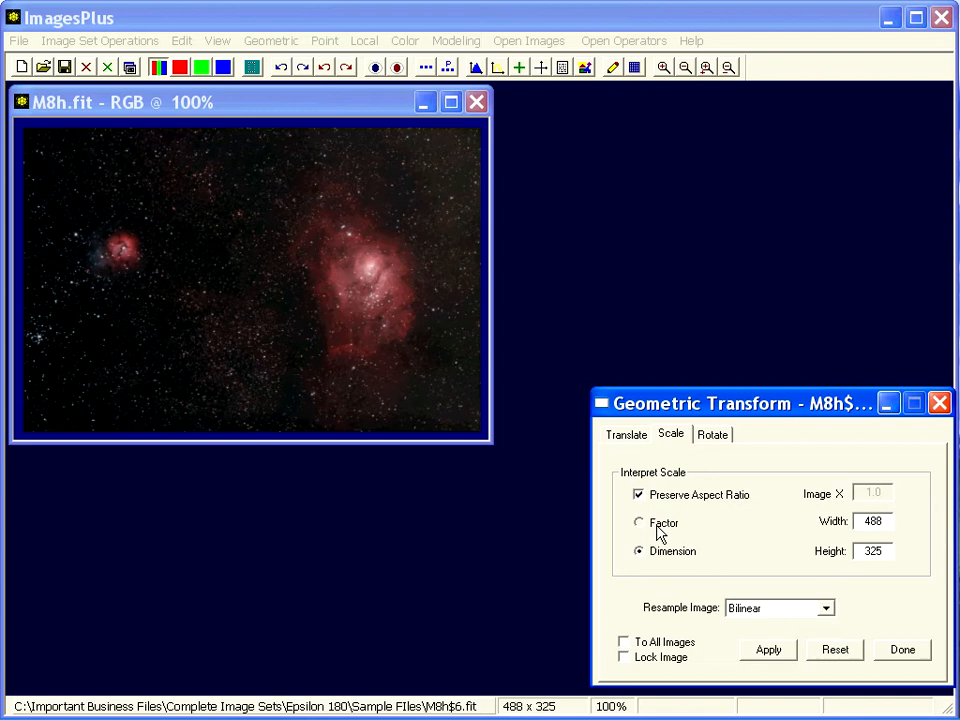
pyautogui.click(638, 522)
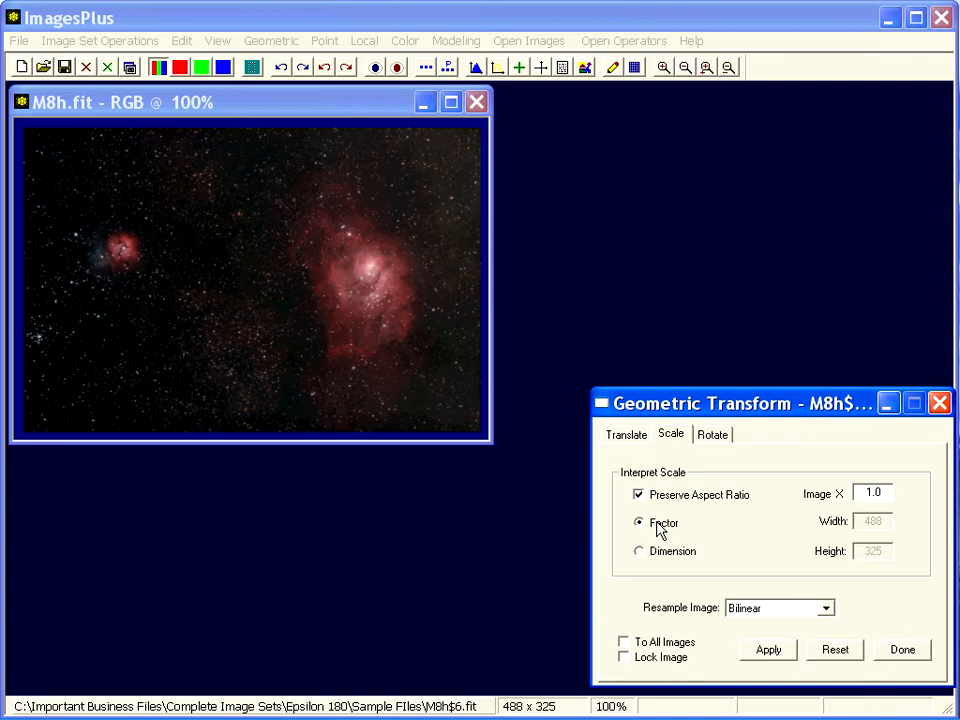
pyautogui.click(711, 433)
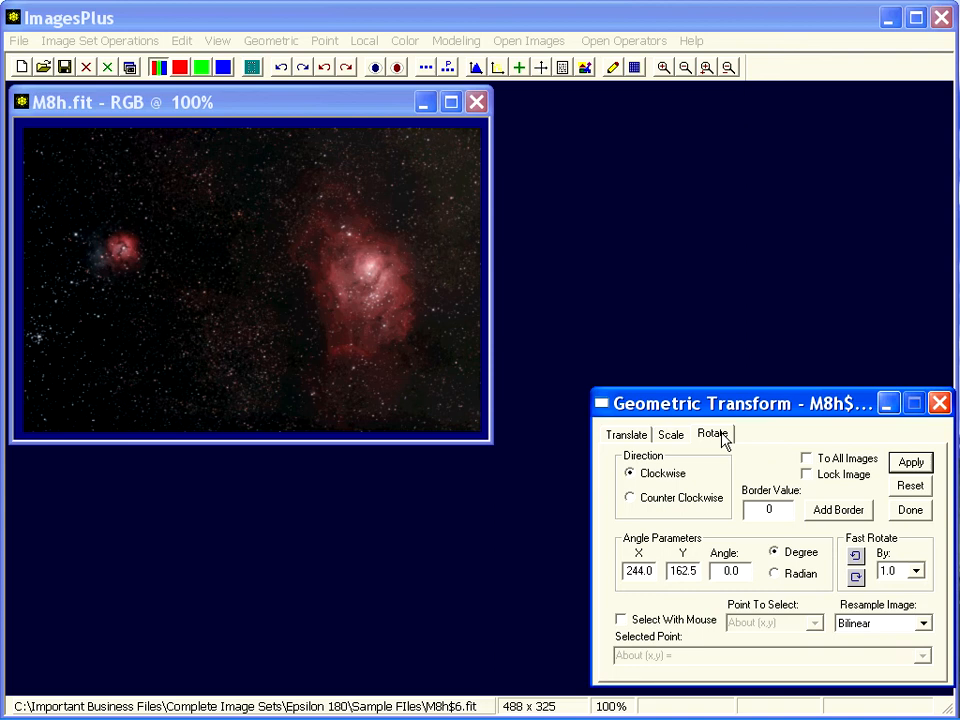
pyautogui.moveTo(686, 598)
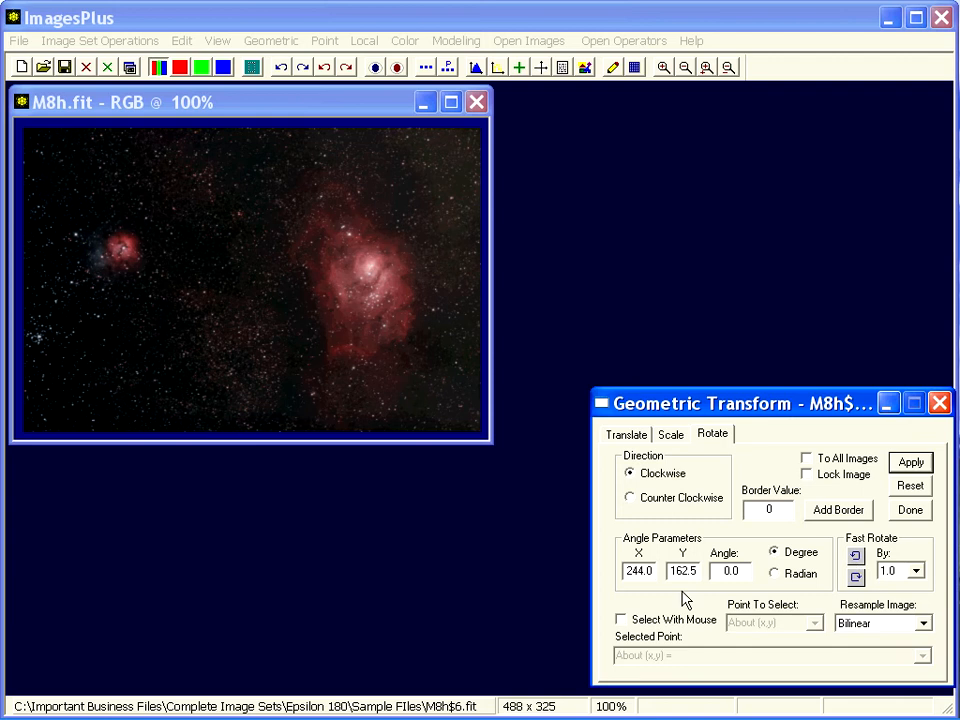
# Fast-rotate M8h, set the step to 0.3, and rotate 15 degrees clockwise on the bordered 594 × 594 canvas
pyautogui.click(855, 578)
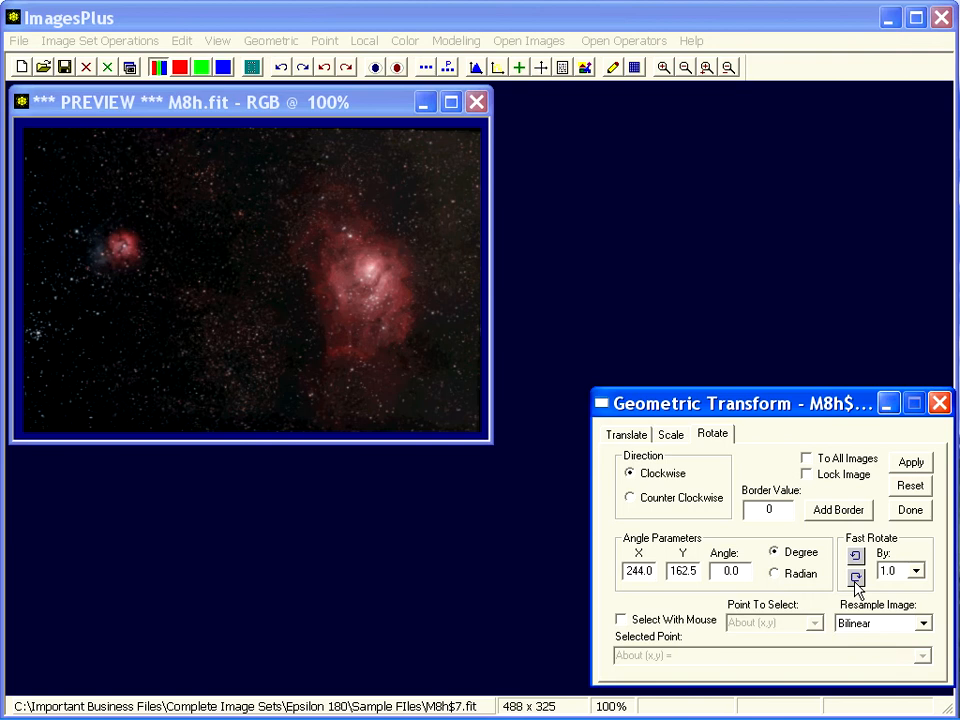
pyautogui.click(915, 570)
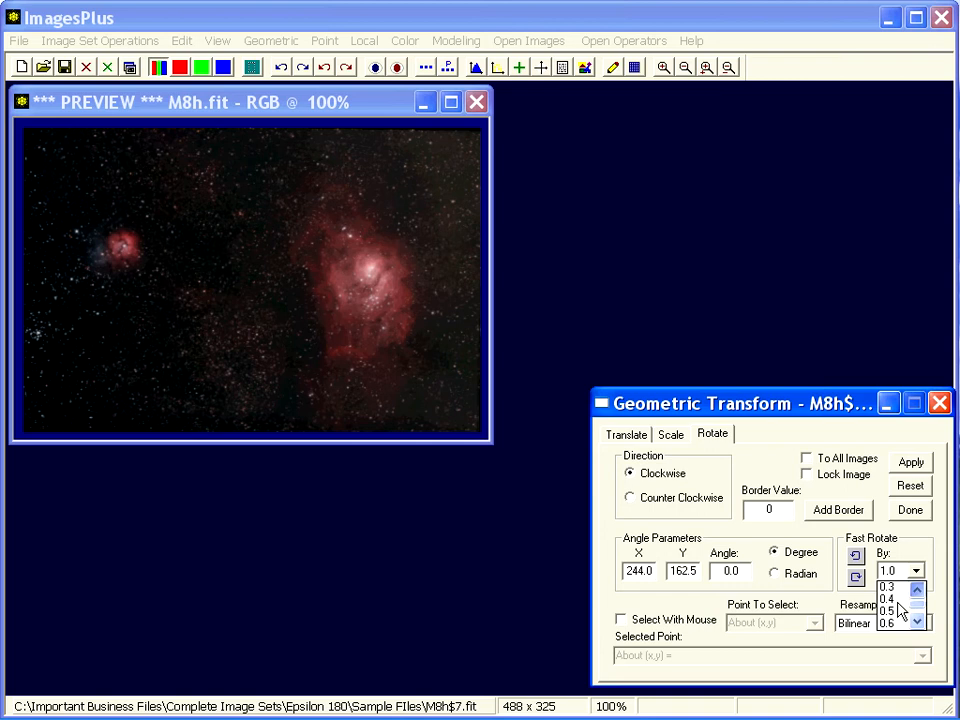
pyautogui.click(886, 588)
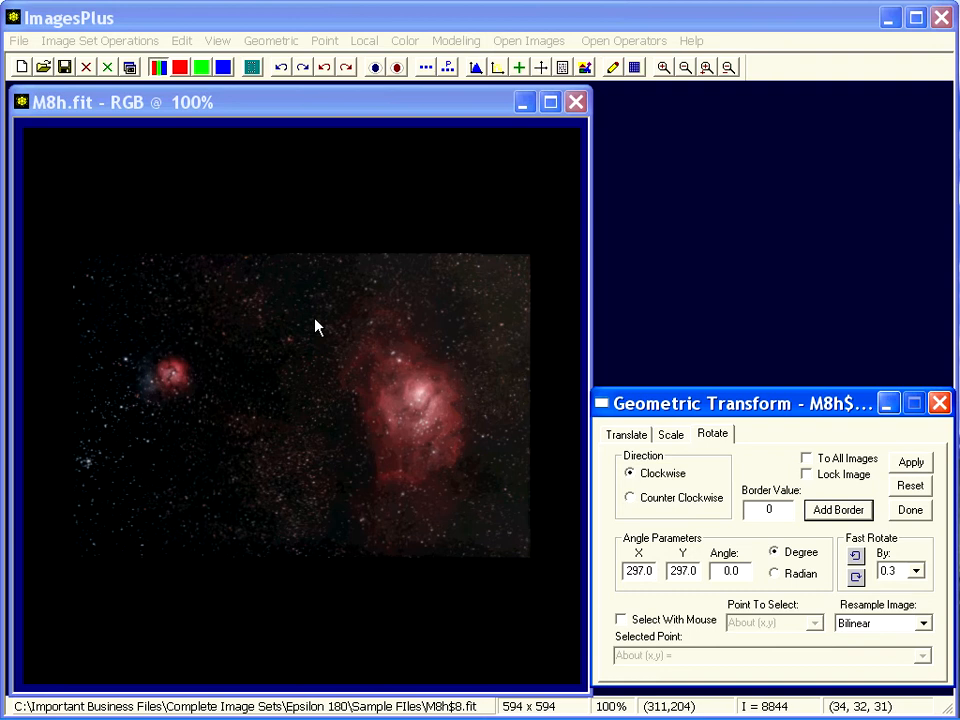
pyautogui.moveTo(912, 563)
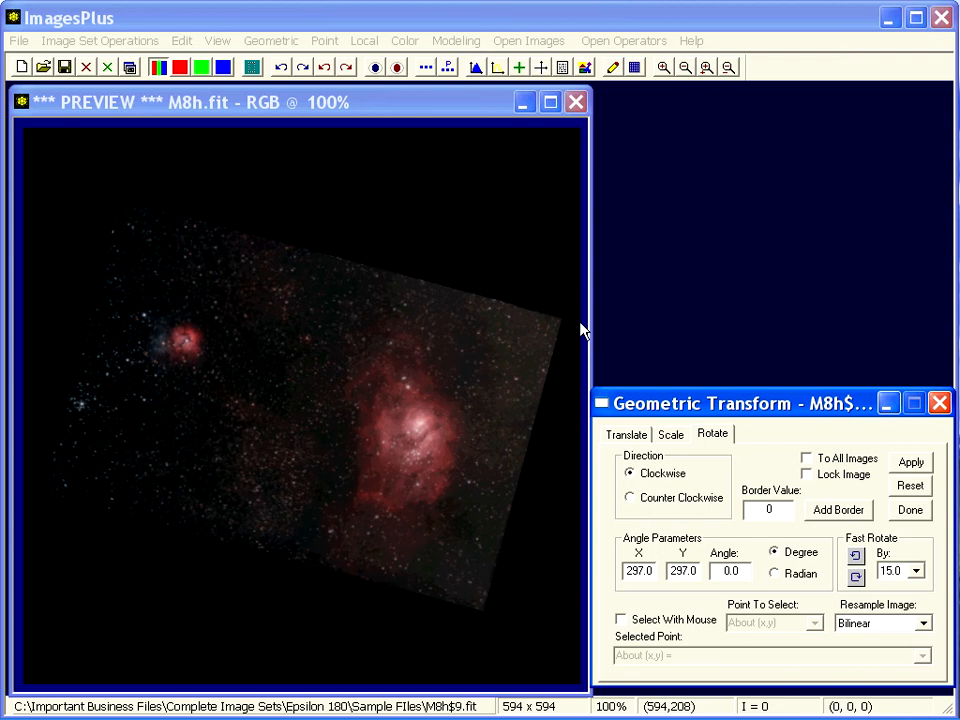
pyautogui.click(909, 461)
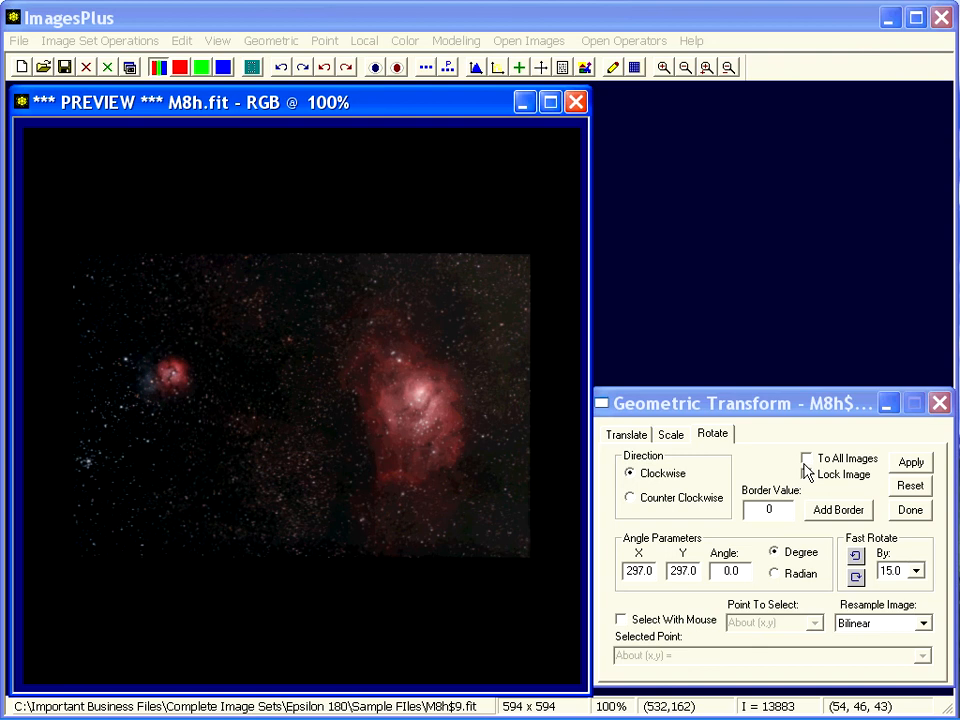
# Pick rotation centre (134, 334) and reference points, then apply a ~20° counter-clockwise rotation
pyautogui.click(620, 619)
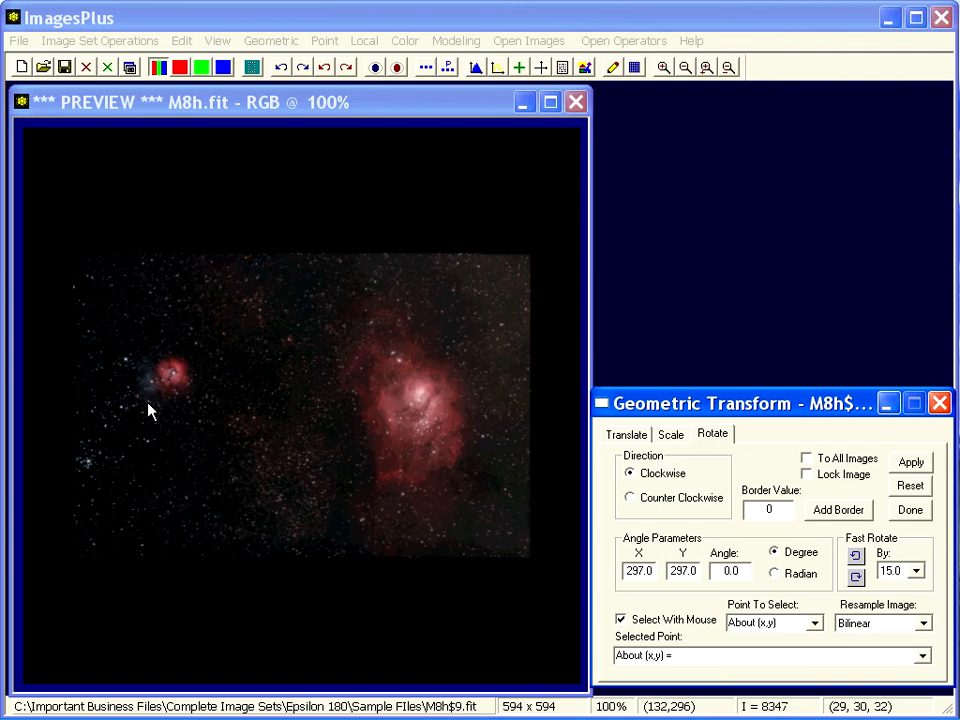
pyautogui.click(150, 410)
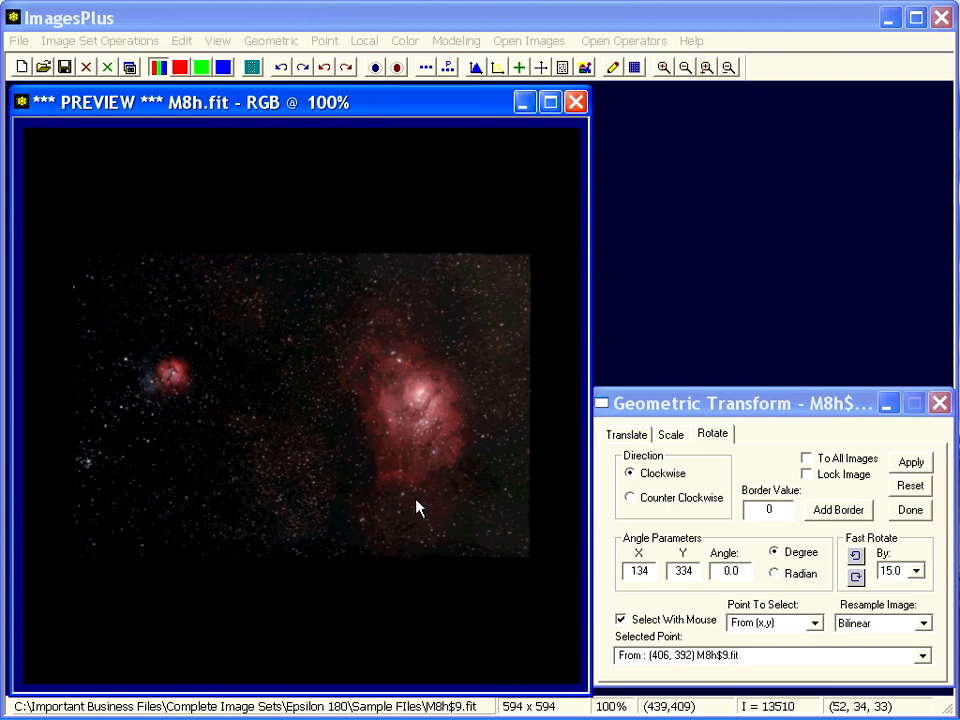
pyautogui.click(630, 498)
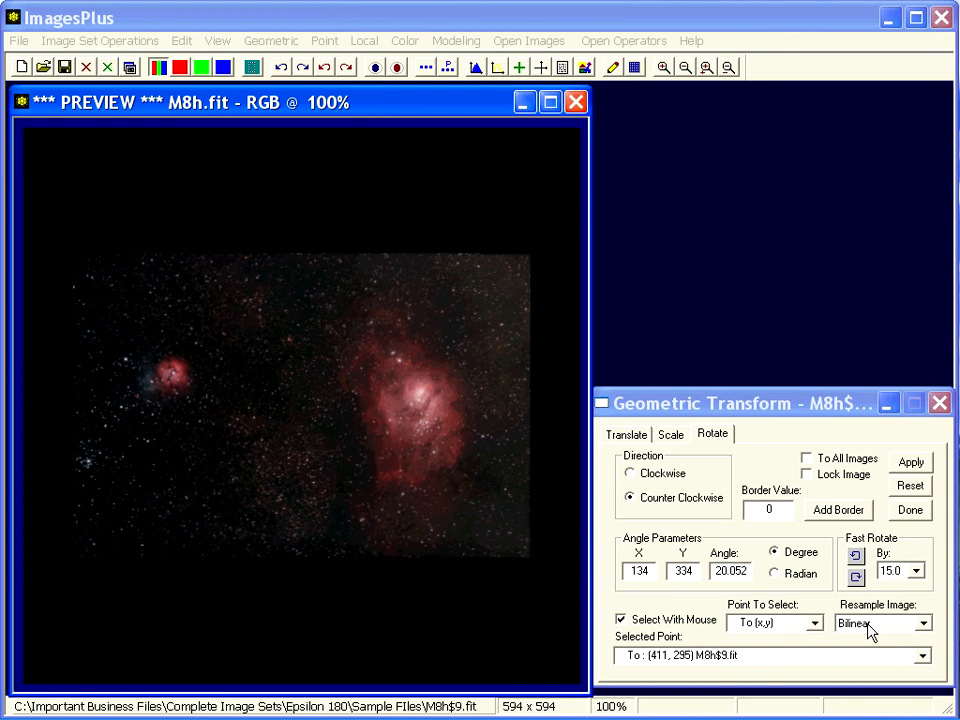
pyautogui.click(909, 462)
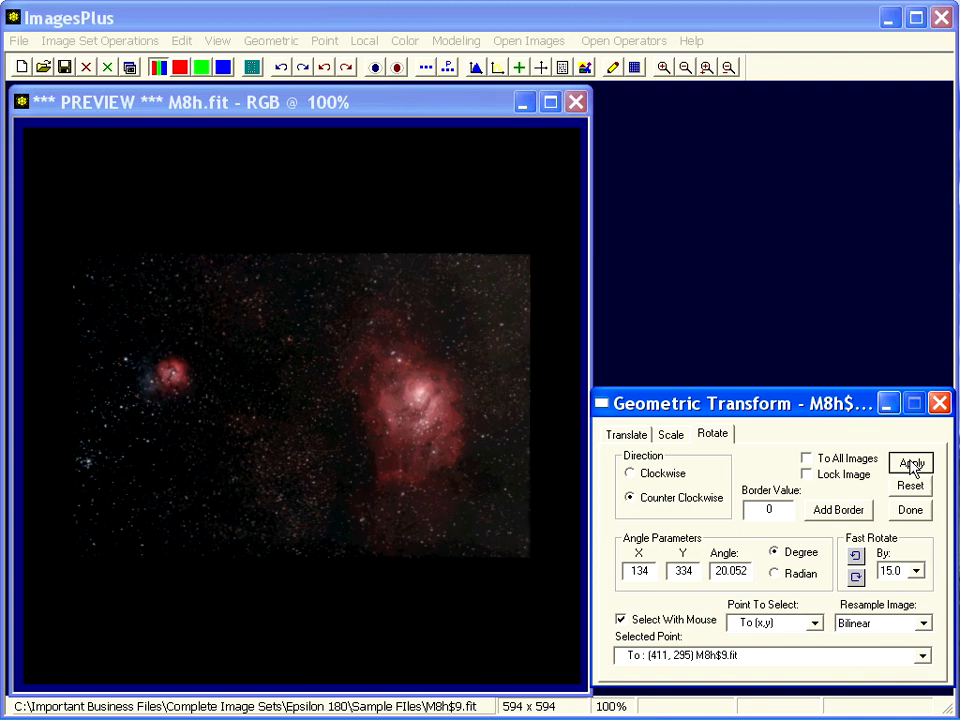
pyautogui.click(910, 462)
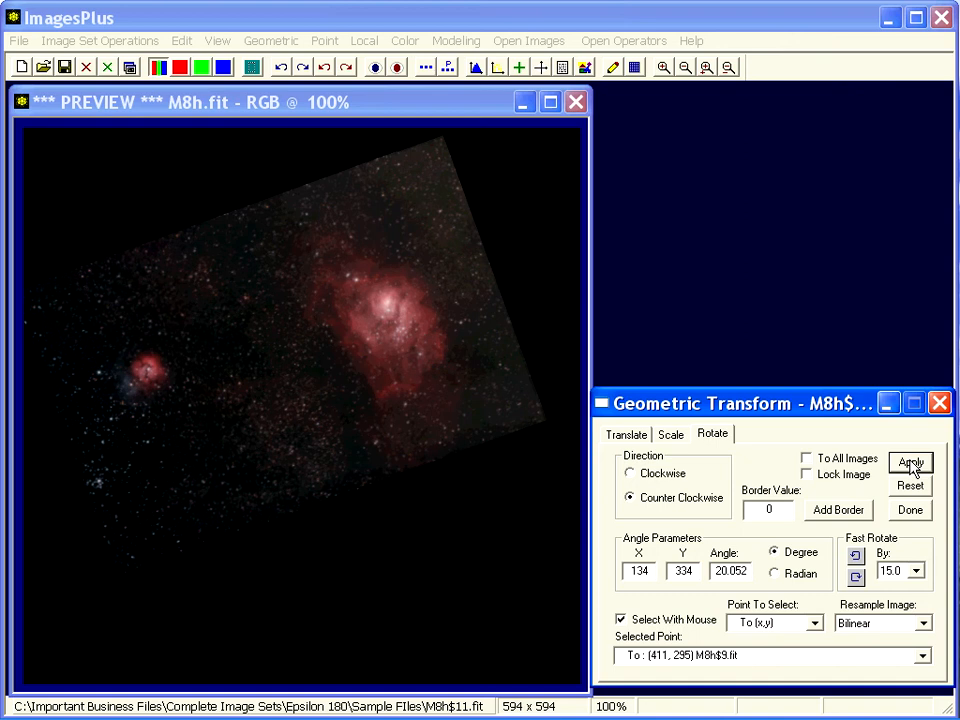
pyautogui.click(910, 462)
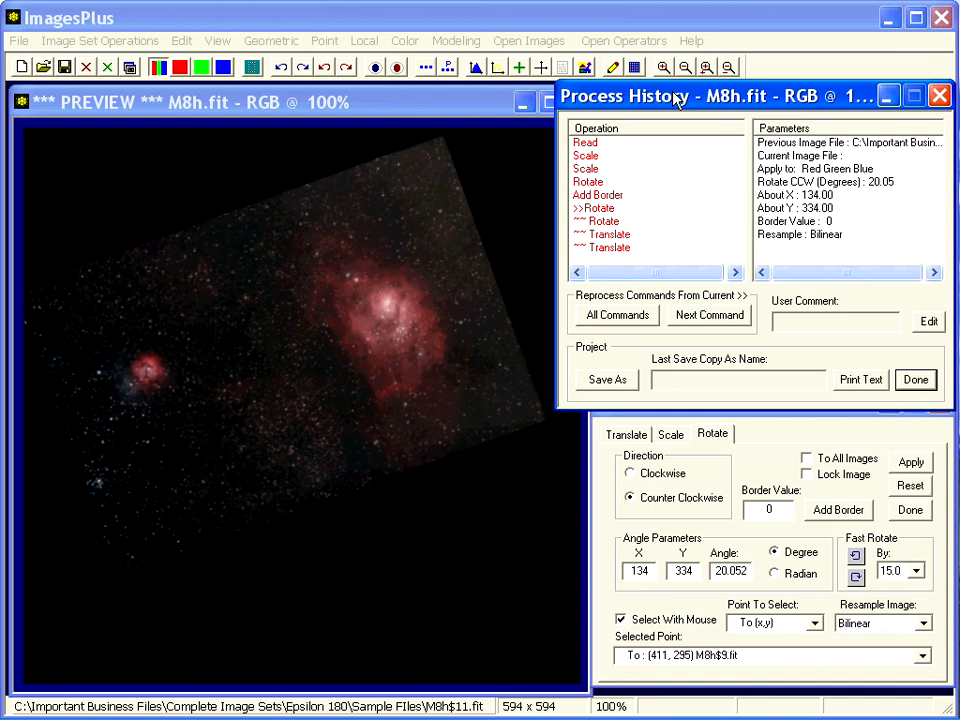
# Step through the 2x Scale, Rotate and last Translate entries in the Process History
pyautogui.click(591, 155)
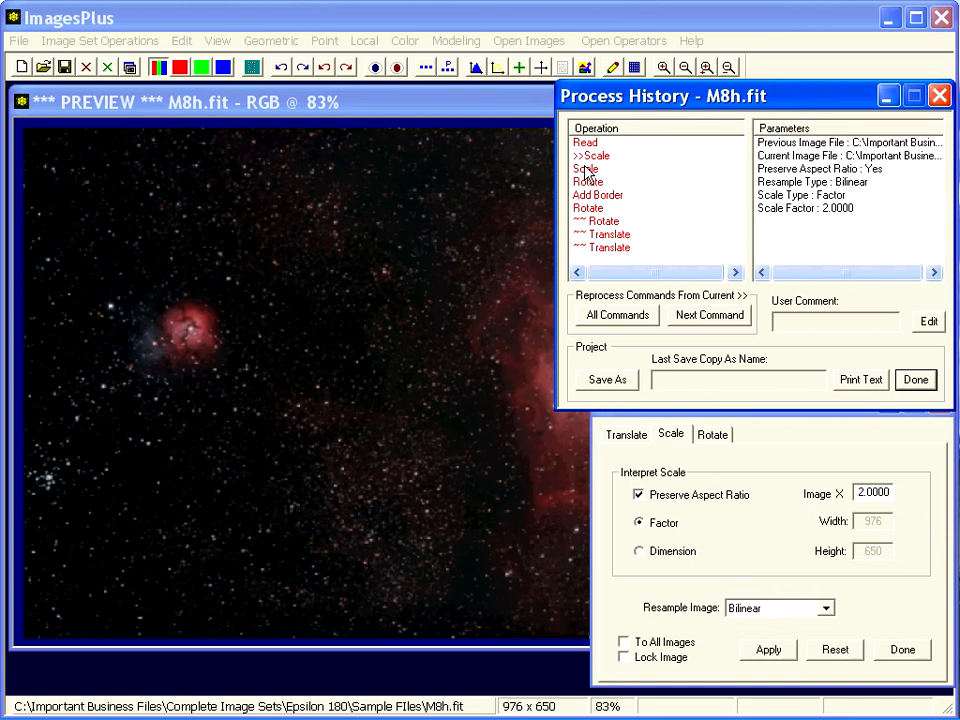
pyautogui.click(590, 208)
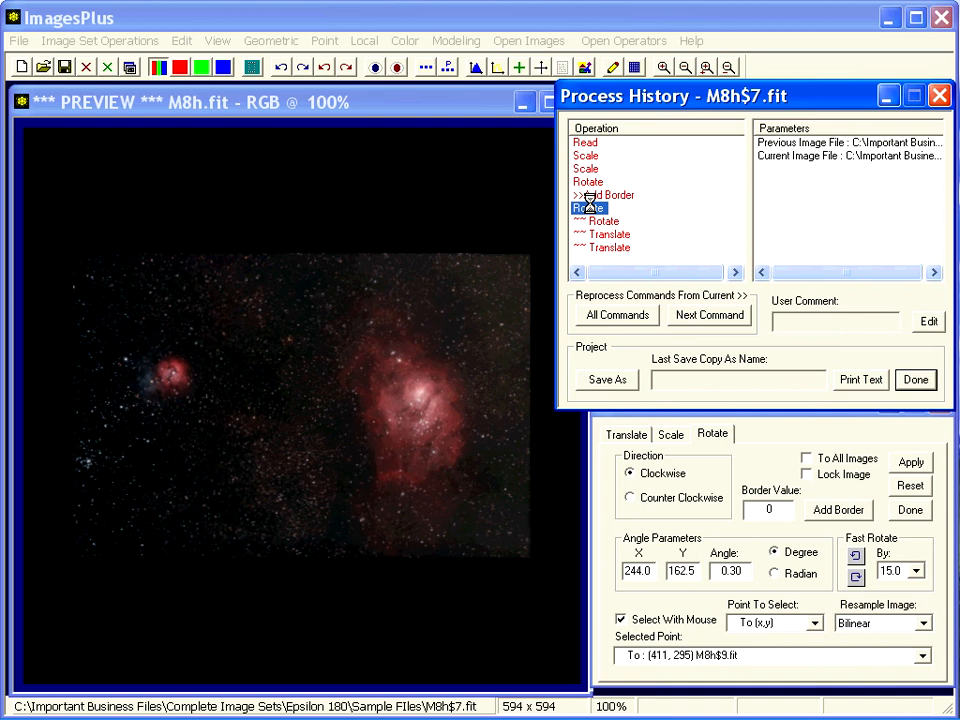
pyautogui.click(615, 247)
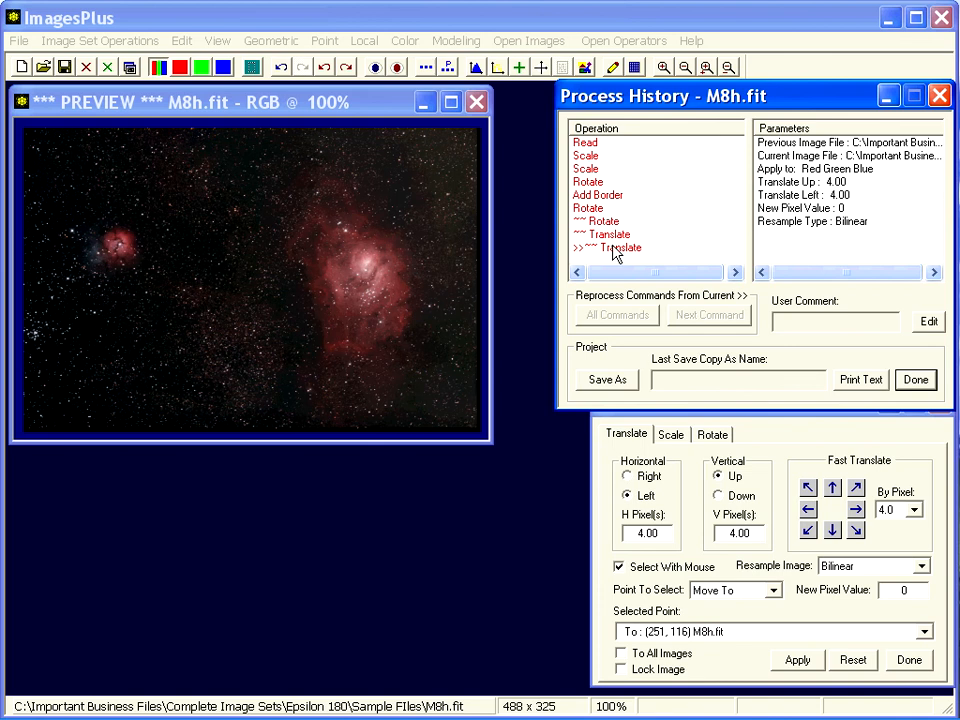